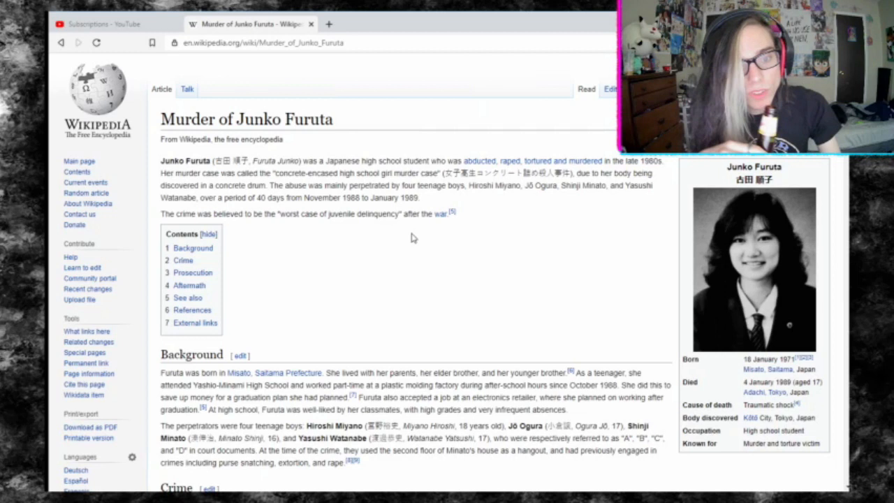
mouse_move(419, 302)
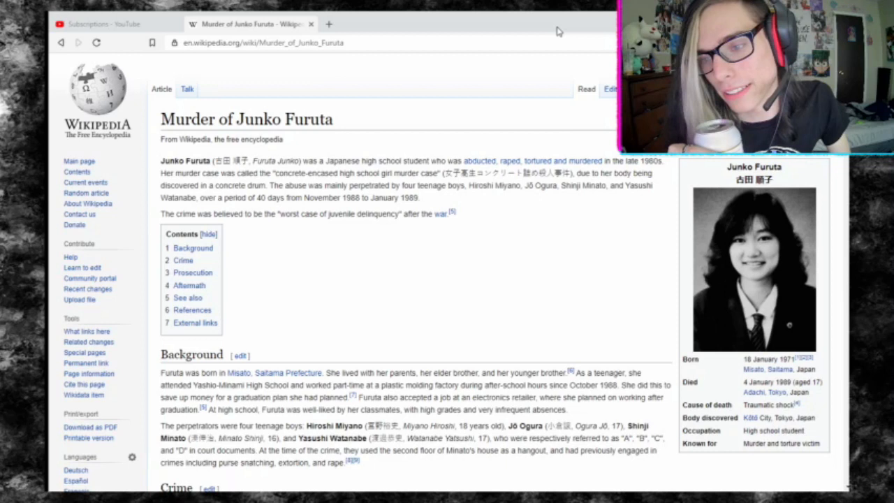
mouse_move(559, 269)
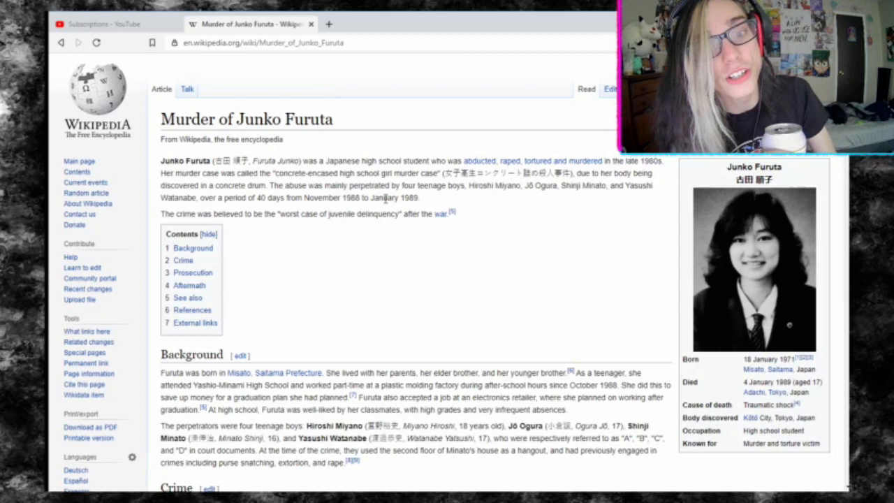
mouse_move(328, 271)
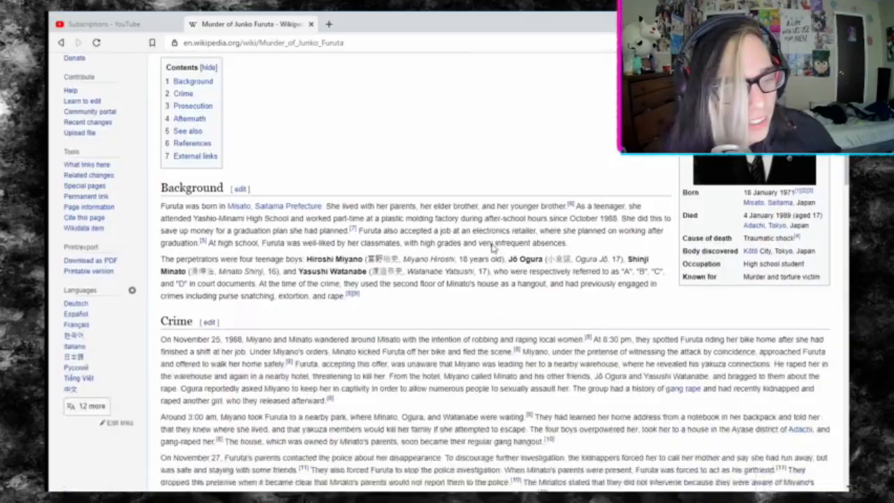
Scroll the Murder of Junko Furuta article so the Crime heading sits near the top
scroll(down, 3)
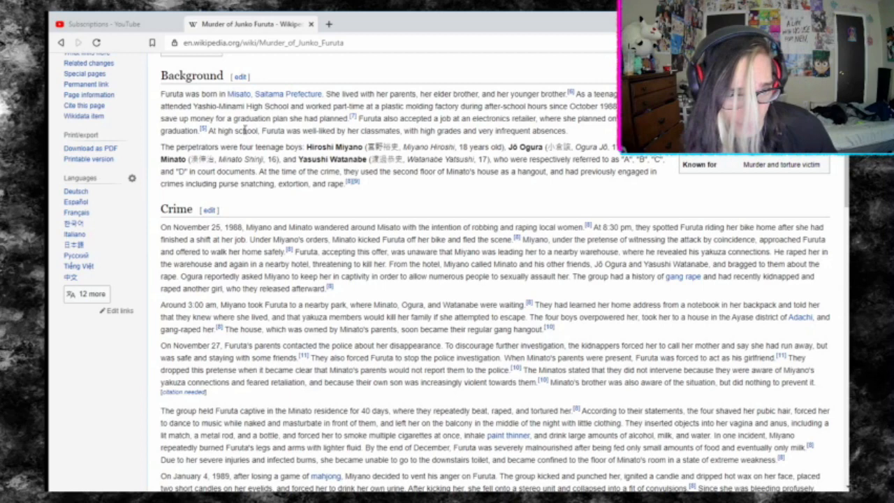
mouse_move(243, 129)
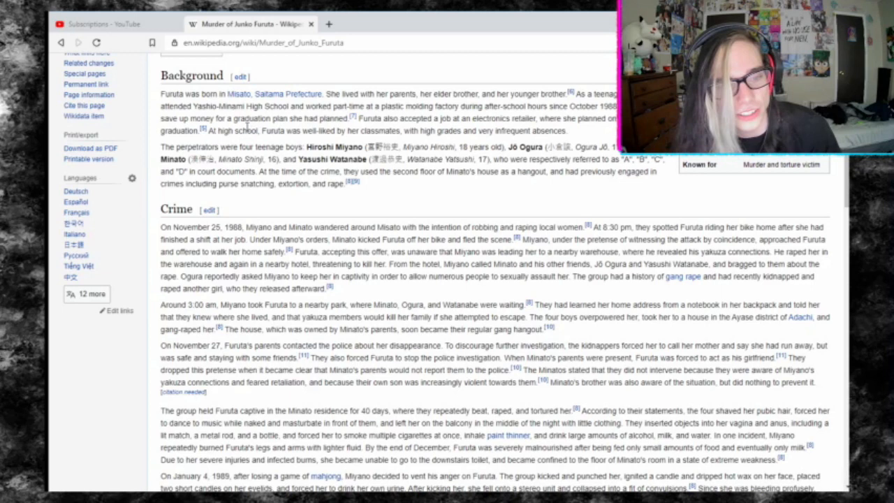
drag(288, 118, 349, 118)
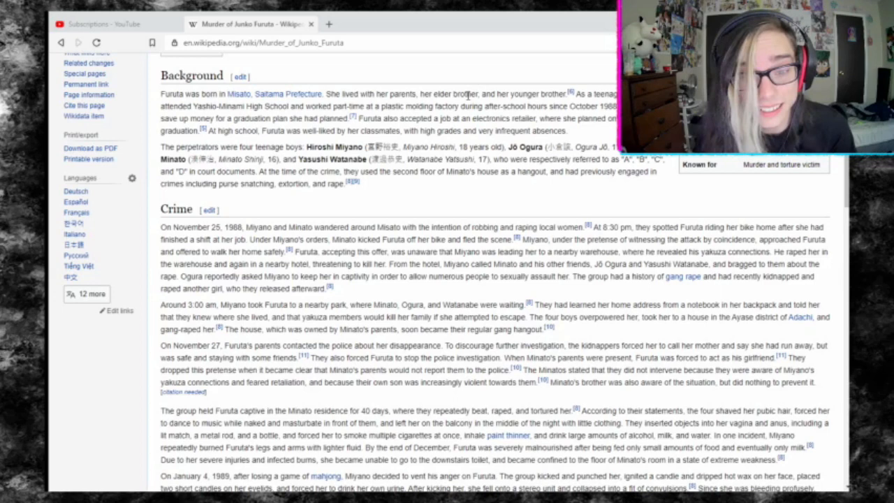
mouse_move(296, 140)
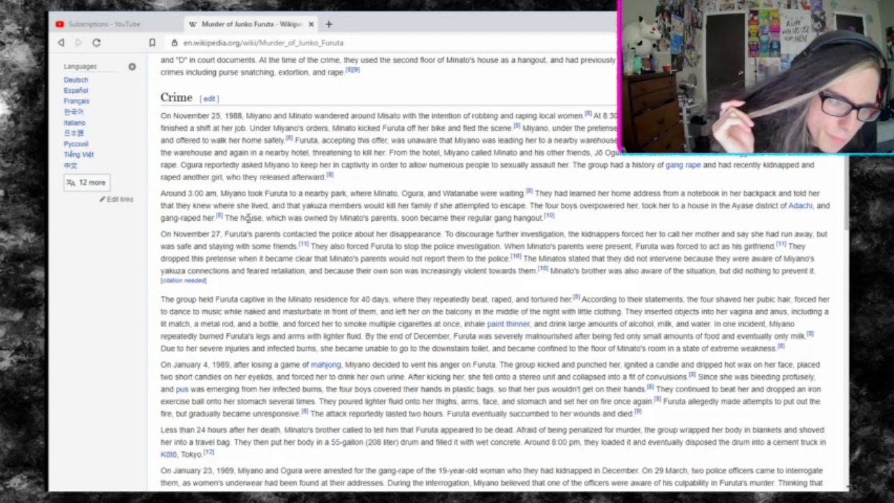
Scroll past the end of the Crime section until the Prosecution heading and portrait appear
scroll(down, 3)
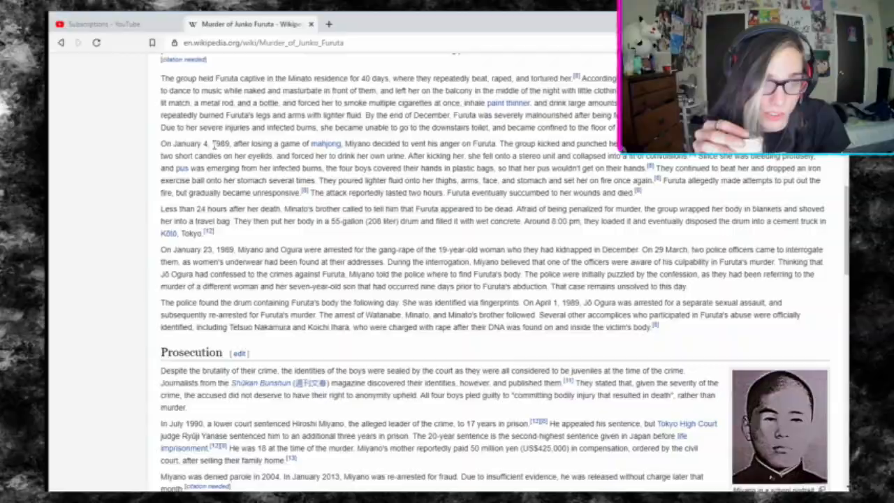
scroll(down, 3)
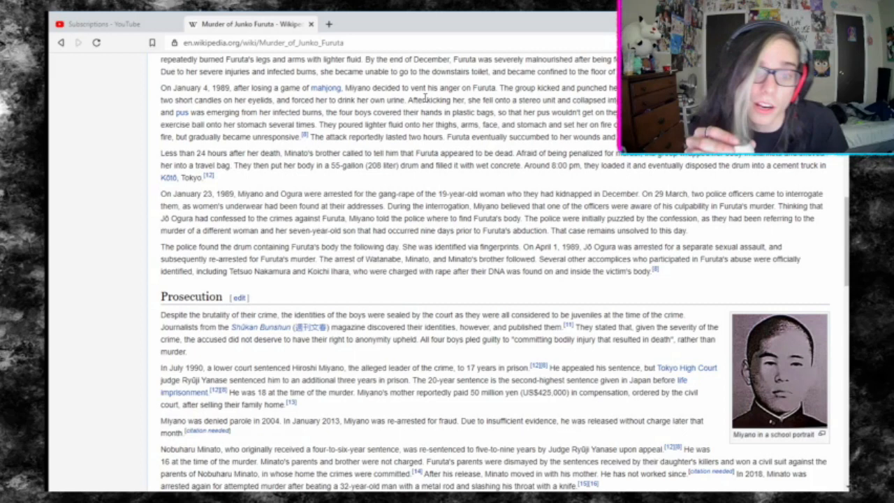